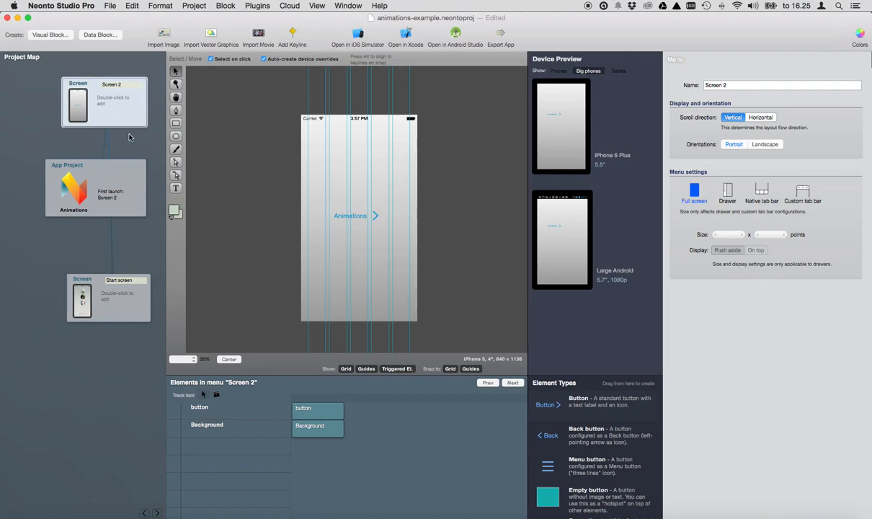
mouse_move(262, 222)
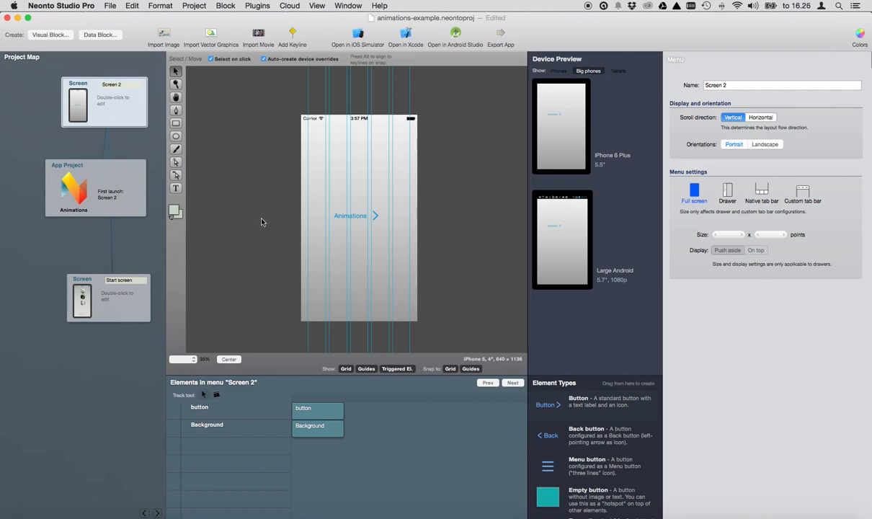
mouse_move(343, 222)
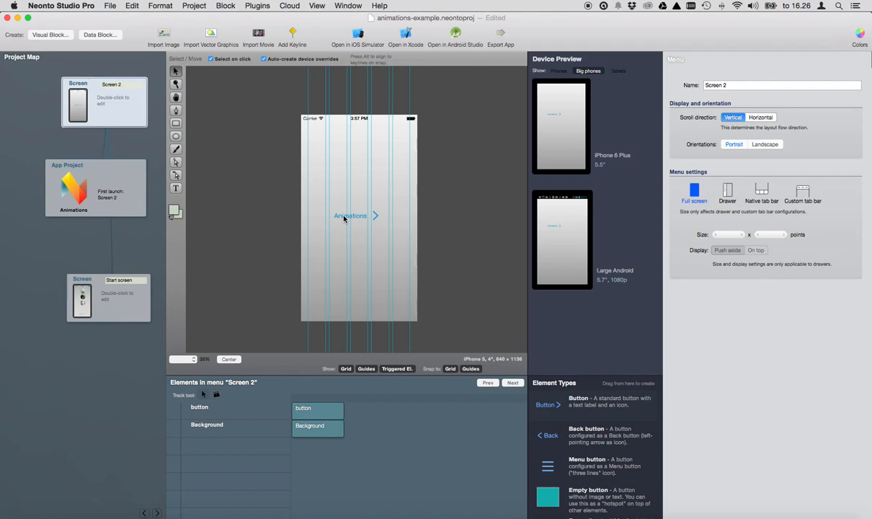
- Open the installed plugins list and close it again
left_click(257, 6)
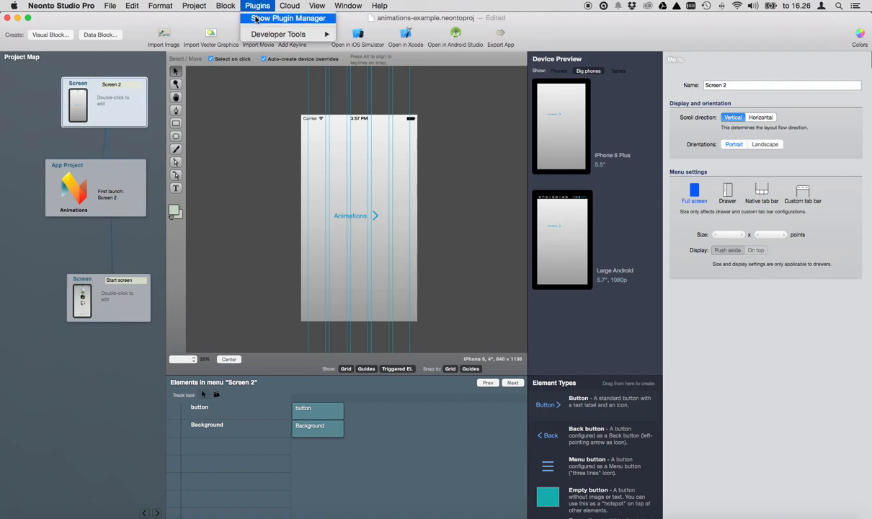
left_click(286, 18)
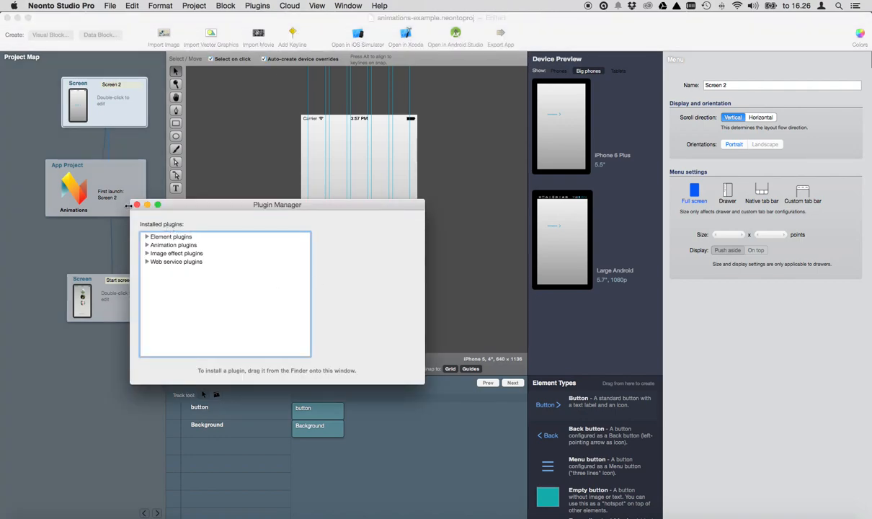
left_click(136, 204)
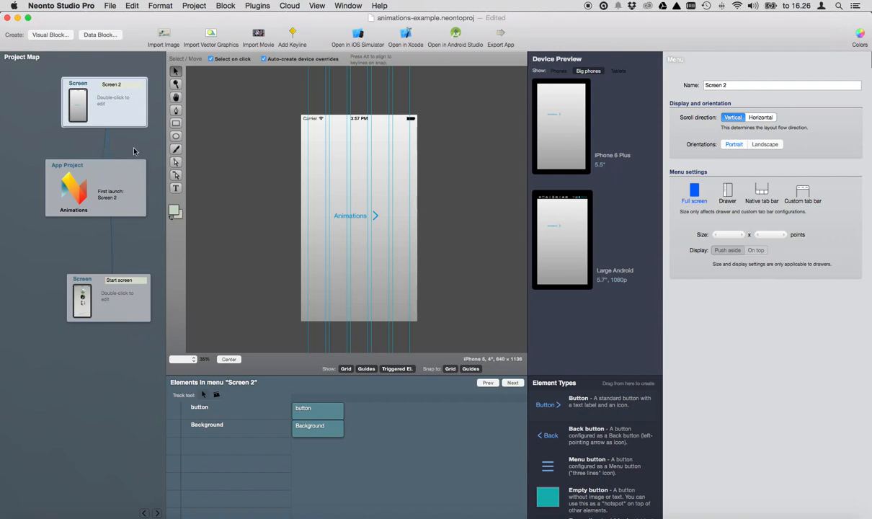
- From App Project and Screen 2 in the Project Map, open the Start screen for editing
left_click(74, 195)
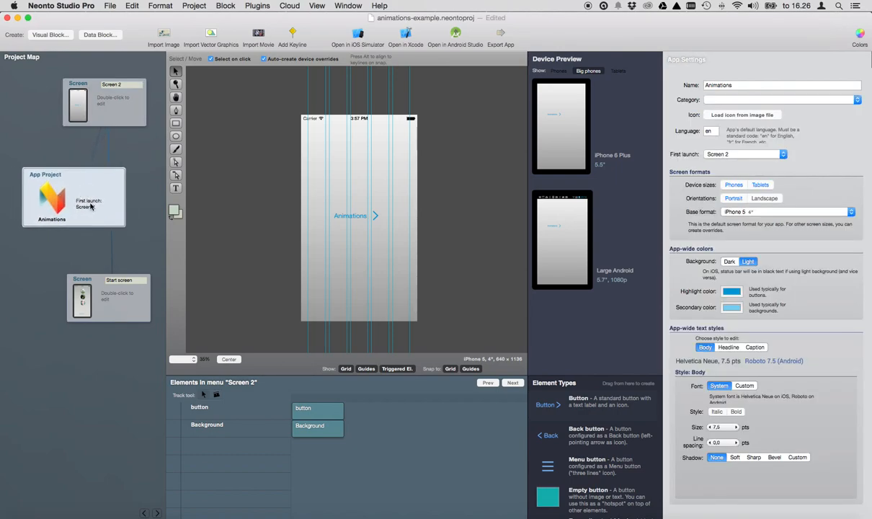
left_click(112, 101)
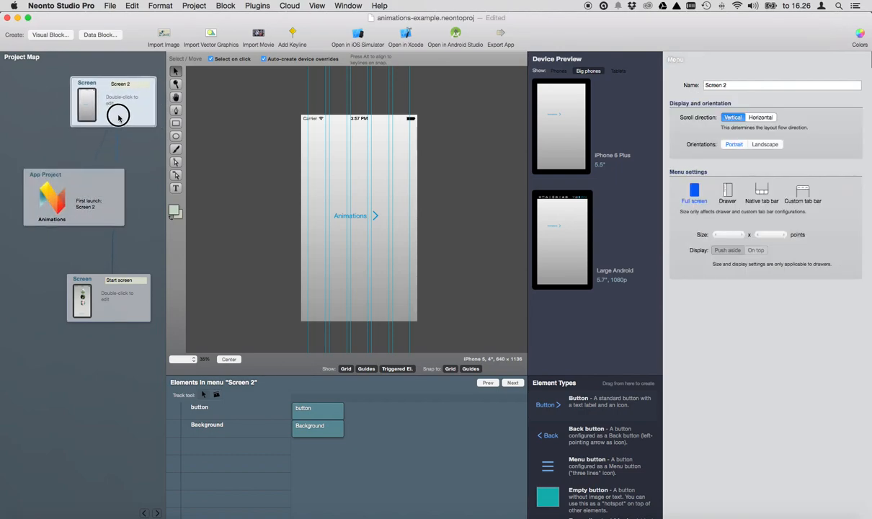
mouse_move(111, 301)
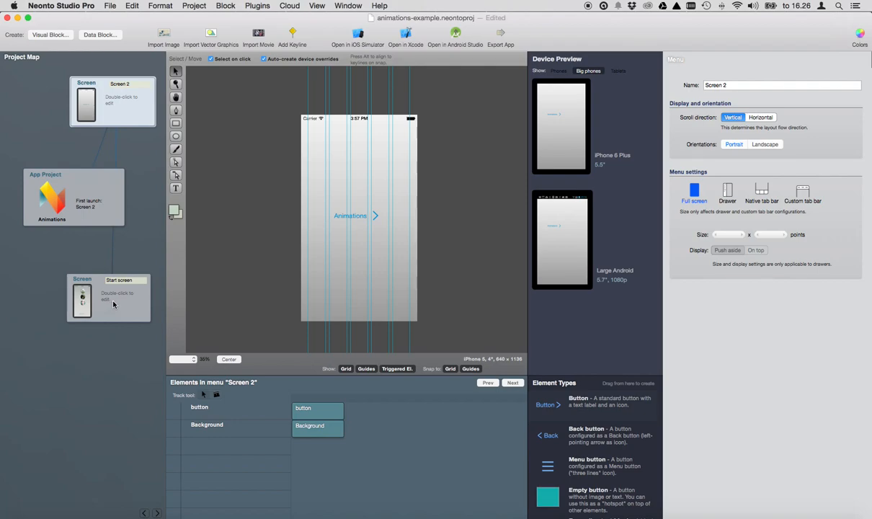
left_click(108, 298)
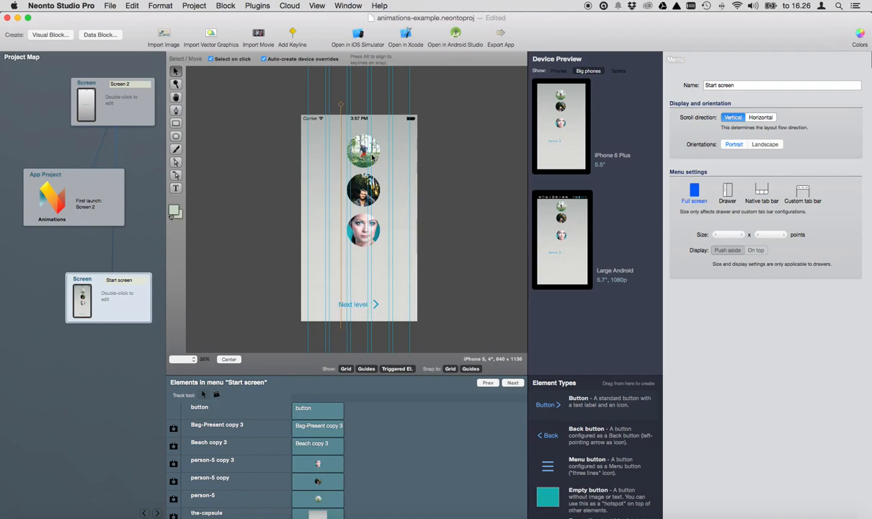
- Give the top round photo a When enters screen trigger with a Slide in action
left_click(363, 152)
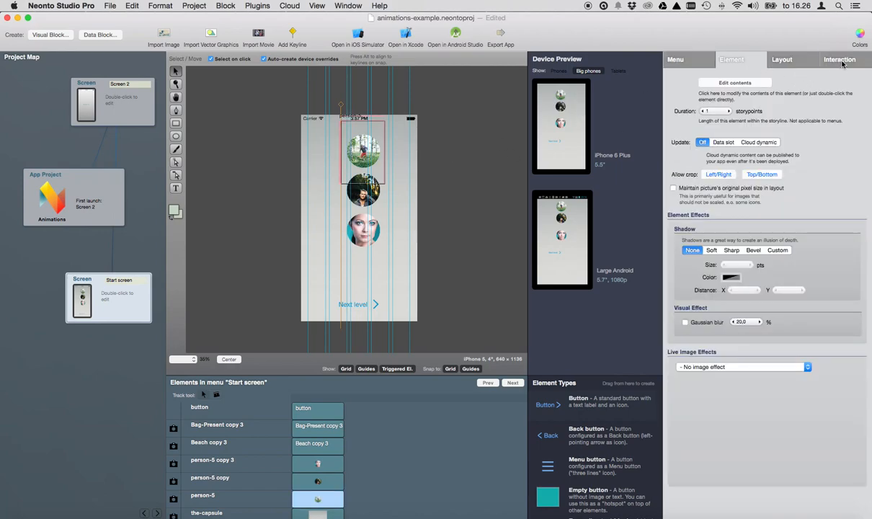
left_click(840, 59)
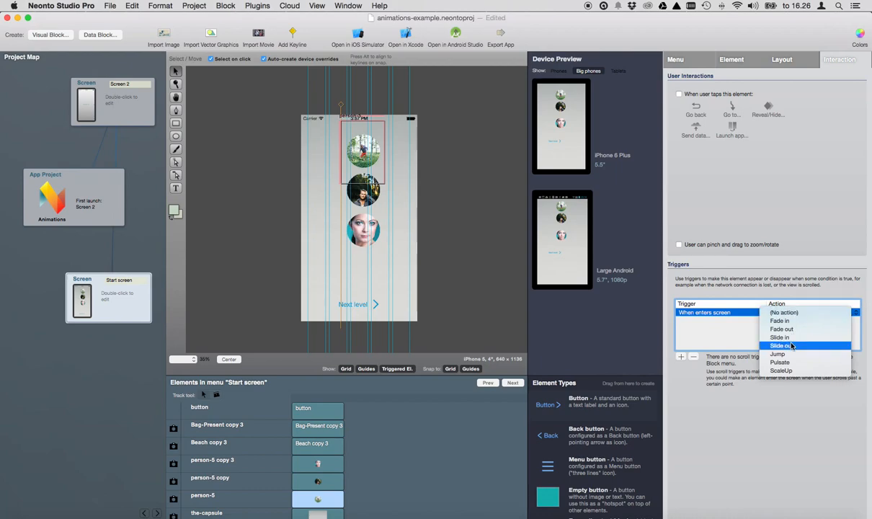
left_click(779, 345)
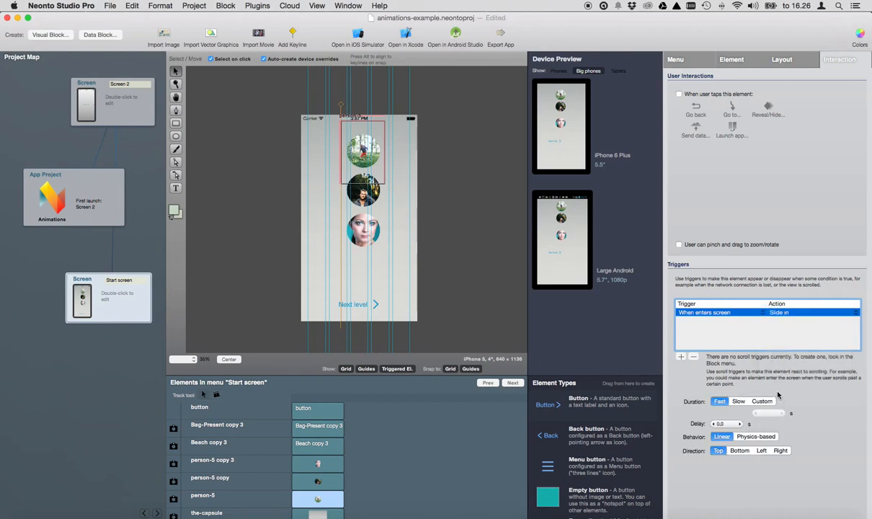
left_click(738, 401)
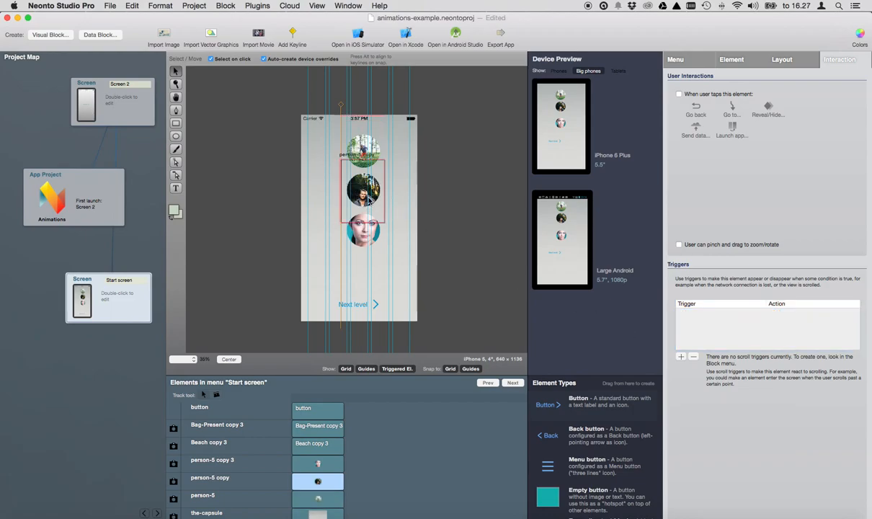
- Set the middle photo's When enters screen trigger action to Slide in
left_click(681, 356)
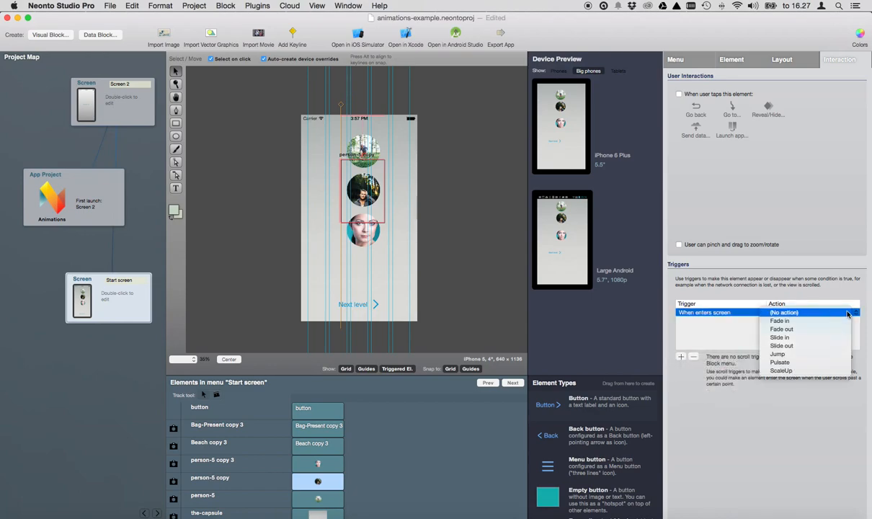
mouse_move(793, 340)
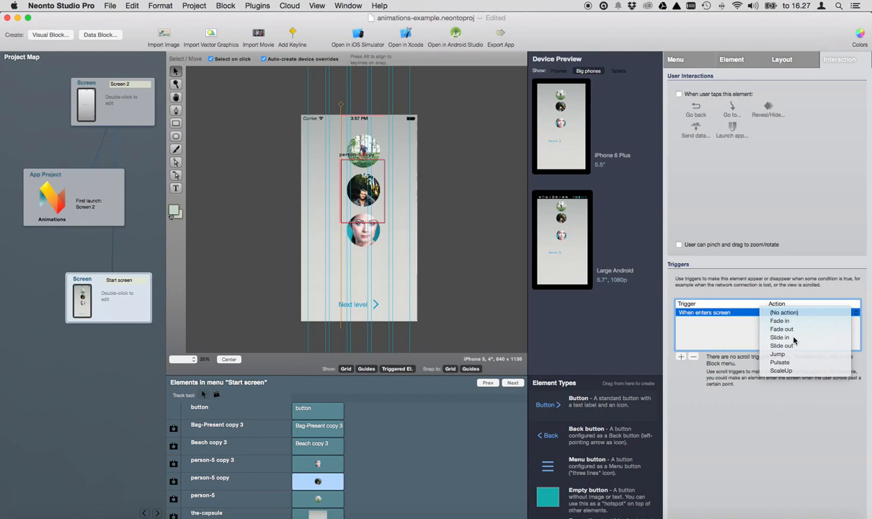
left_click(780, 337)
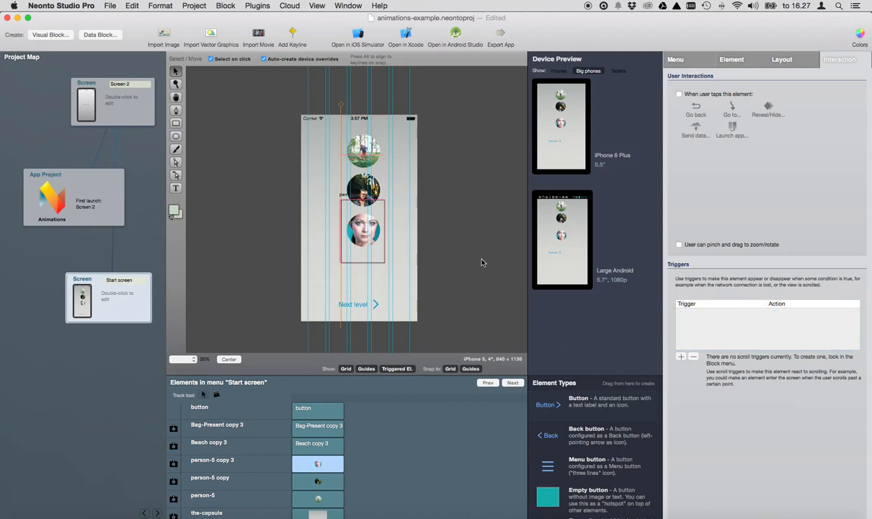
- Make the bottom photo slide in from the left, Slow duration, 0.6 s delay
left_click(681, 356)
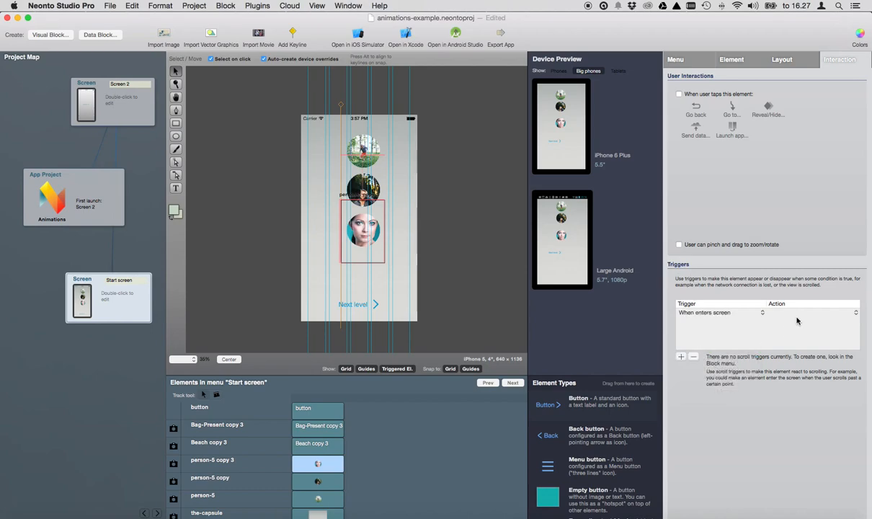
left_click(810, 312)
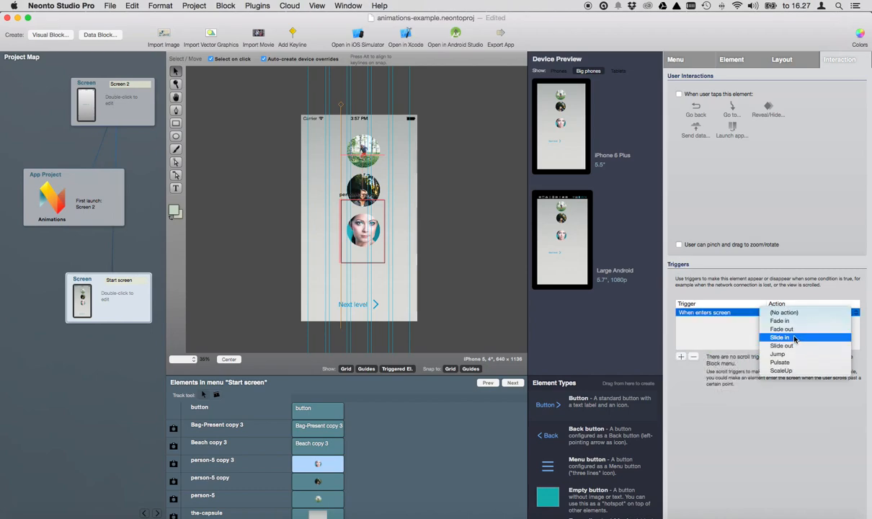
left_click(781, 337)
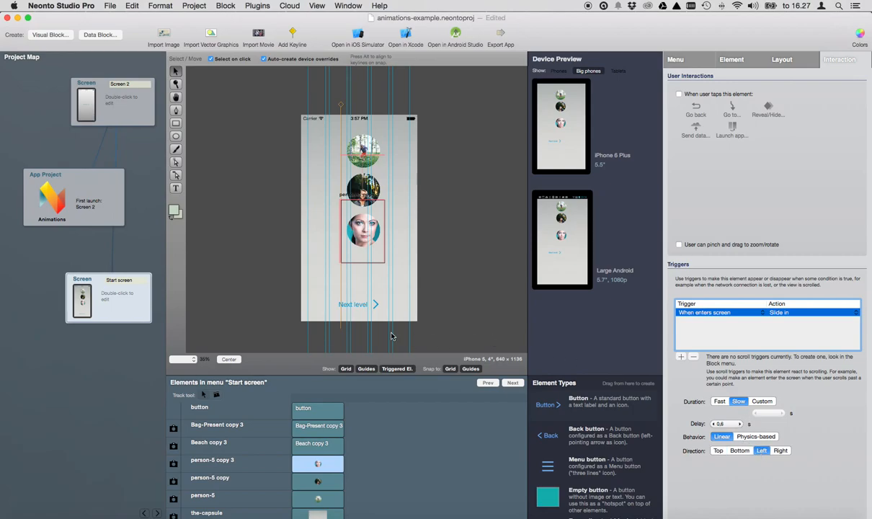
mouse_move(354, 306)
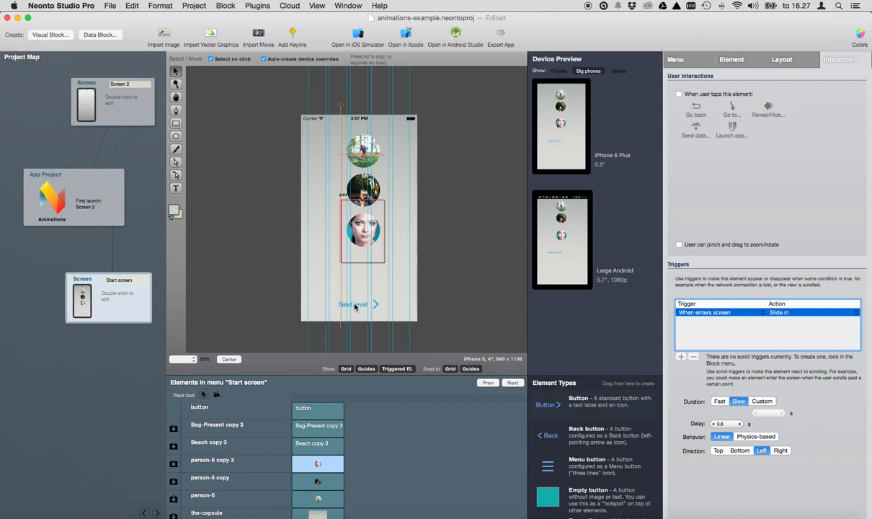
left_click(355, 303)
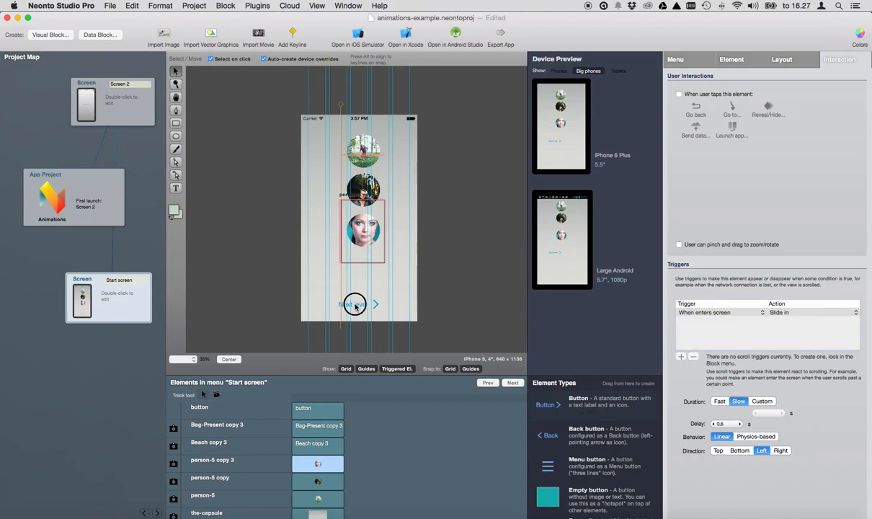
left_click(693, 355)
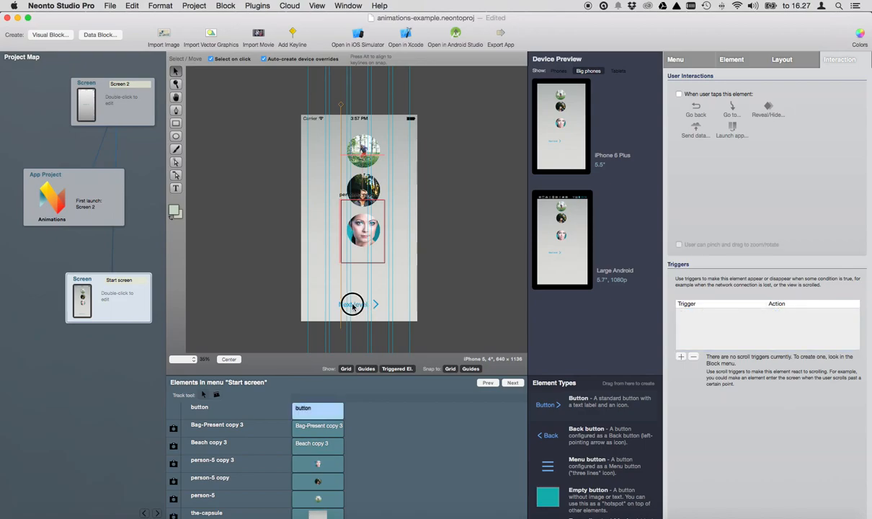
- Add a Pulsate trigger to the Next level button with Slow duration and 1.0 s delay
left_click(353, 303)
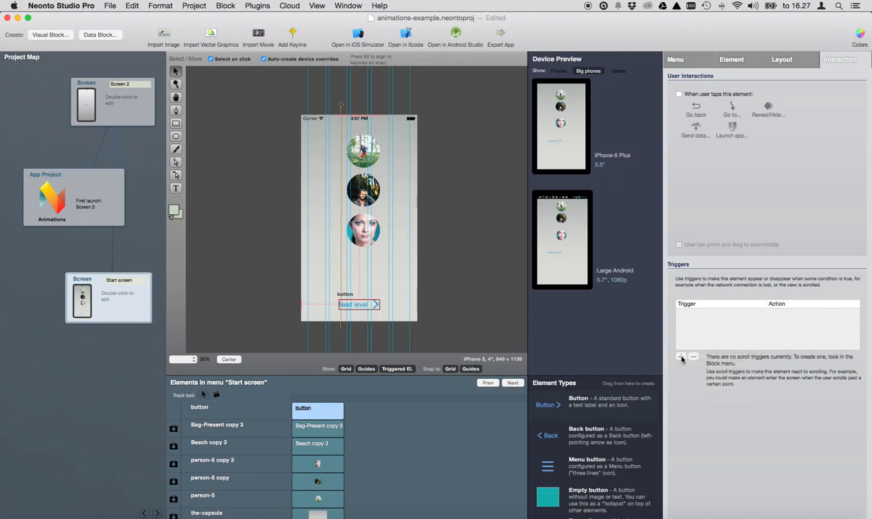
left_click(681, 356)
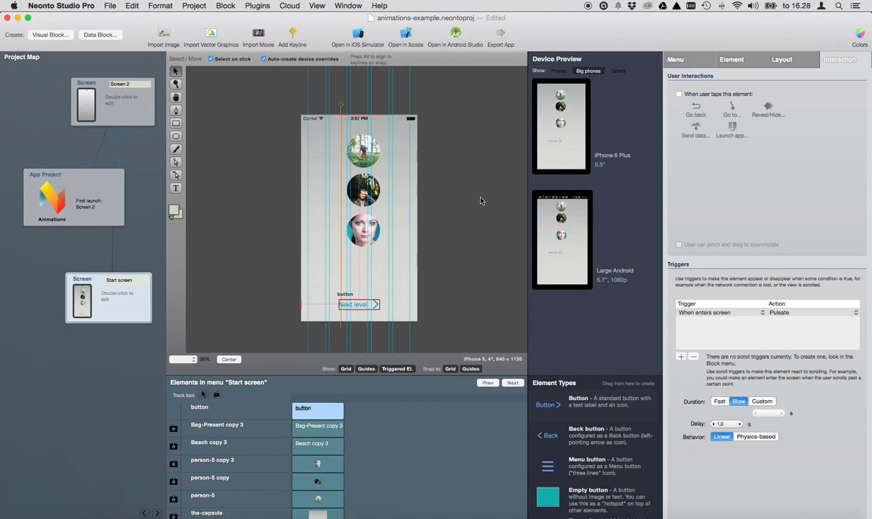
left_click(57, 201)
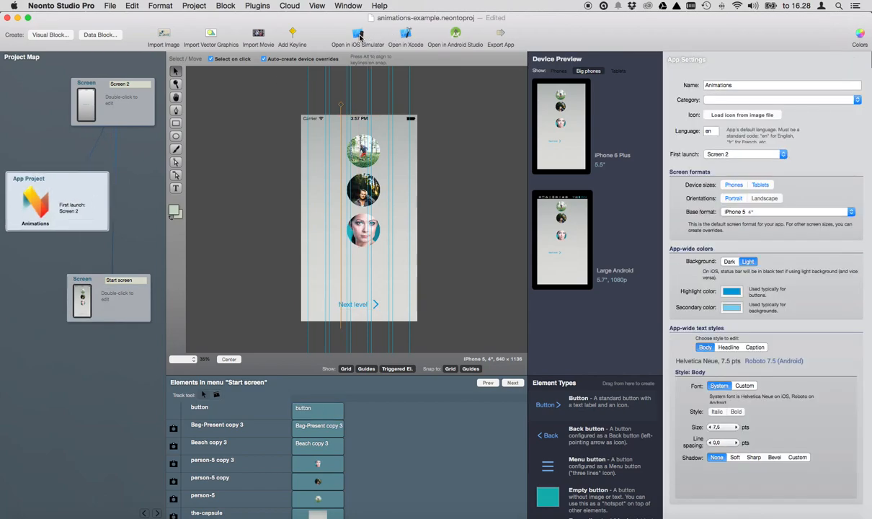
- Compile the app and launch it in the iOS Simulator on its Animations screen
left_click(357, 34)
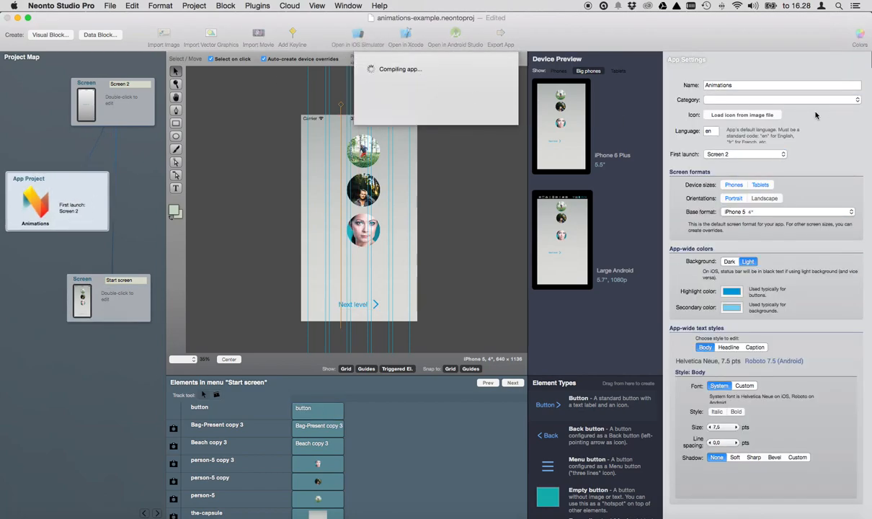
mouse_move(734, 54)
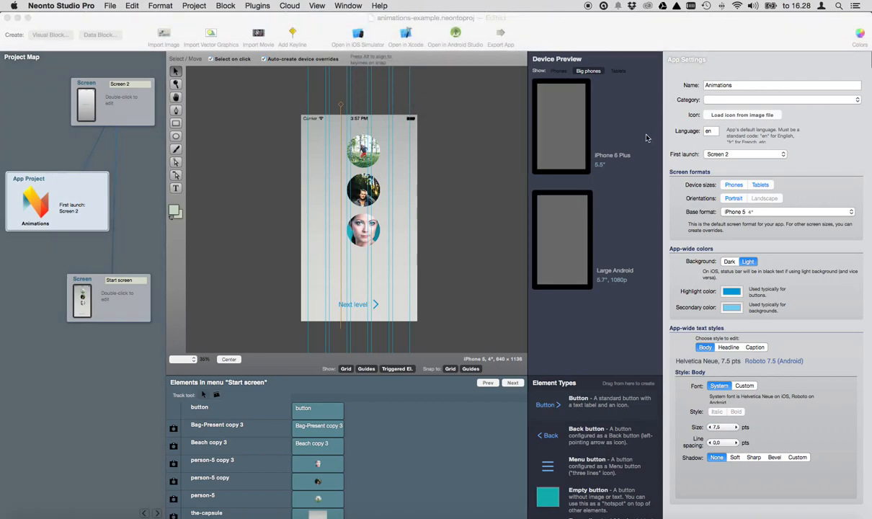
left_click(358, 36)
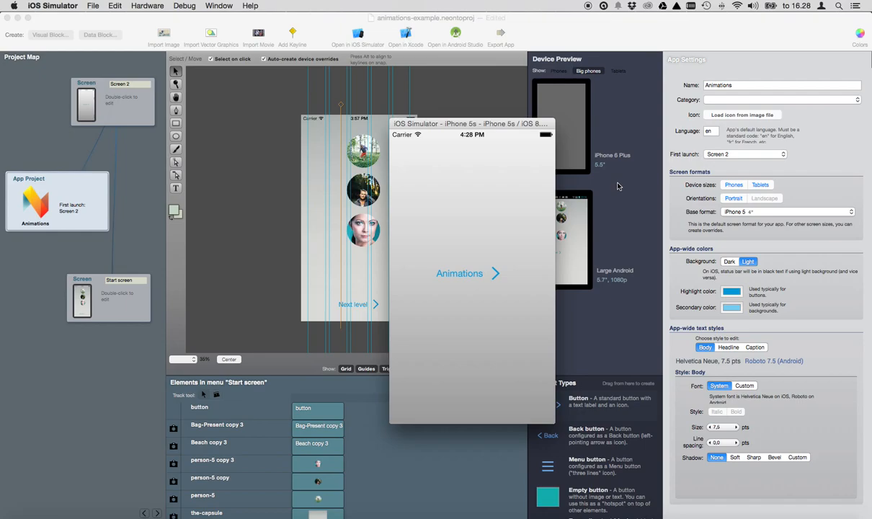